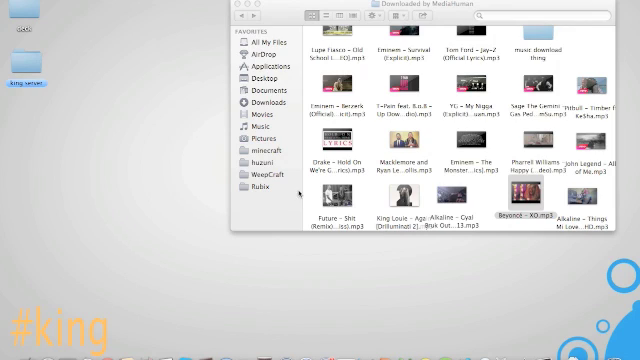
pyautogui.moveTo(300, 192)
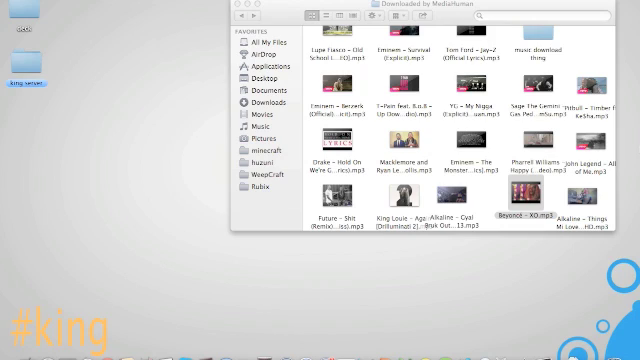
pyautogui.moveTo(296, 264)
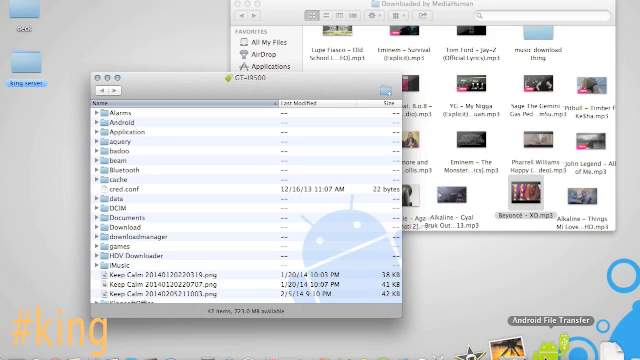
pyautogui.moveTo(478, 192)
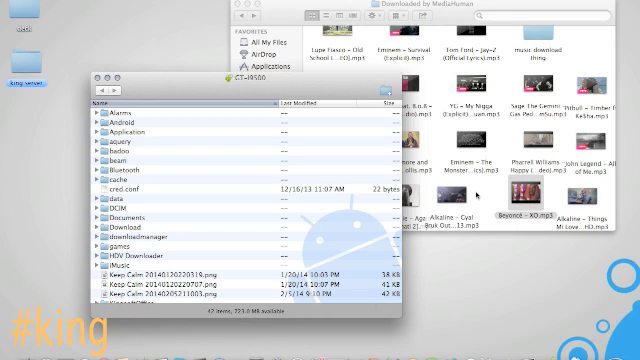
# - Scroll down the phone's root folder list to reveal the later folders
pyautogui.scroll(-3)
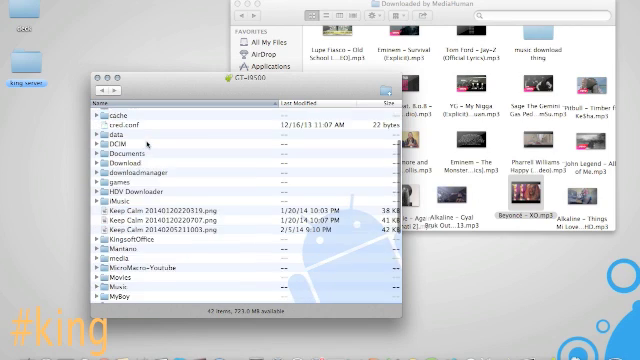
pyautogui.scroll(-3)
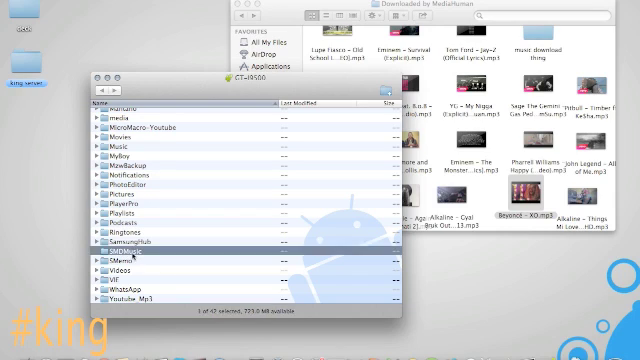
# - Navigate into a phone folder and its first subfolder, reaching the music listing
pyautogui.doubleClick(124, 258)
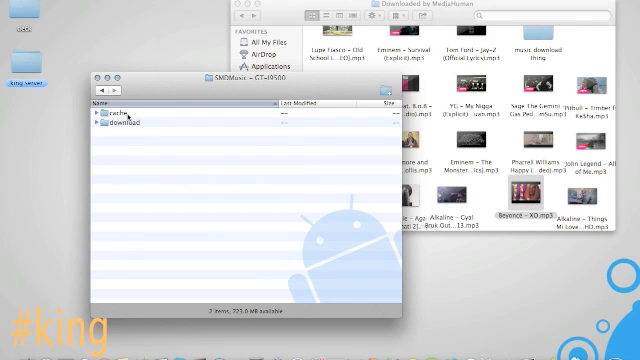
pyautogui.doubleClick(120, 112)
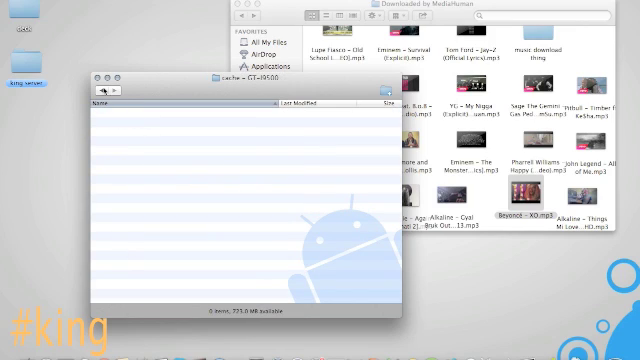
pyautogui.click(96, 92)
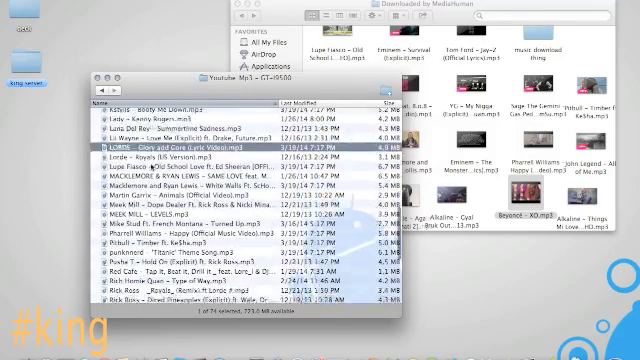
# - Scroll the Youtube Mp3 song list and dismiss the 'cannot open files' alert with OK
pyautogui.scroll(-3)
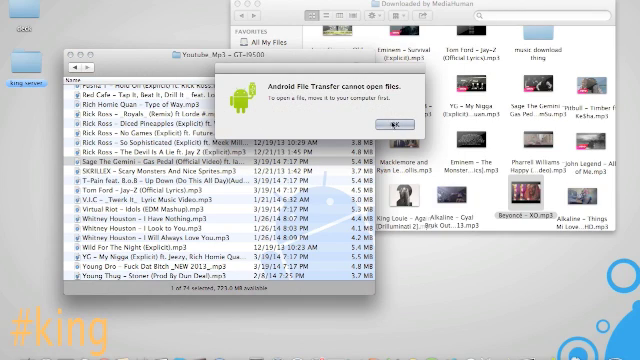
pyautogui.click(414, 122)
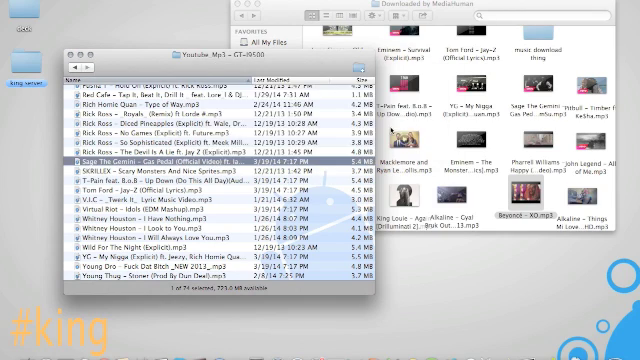